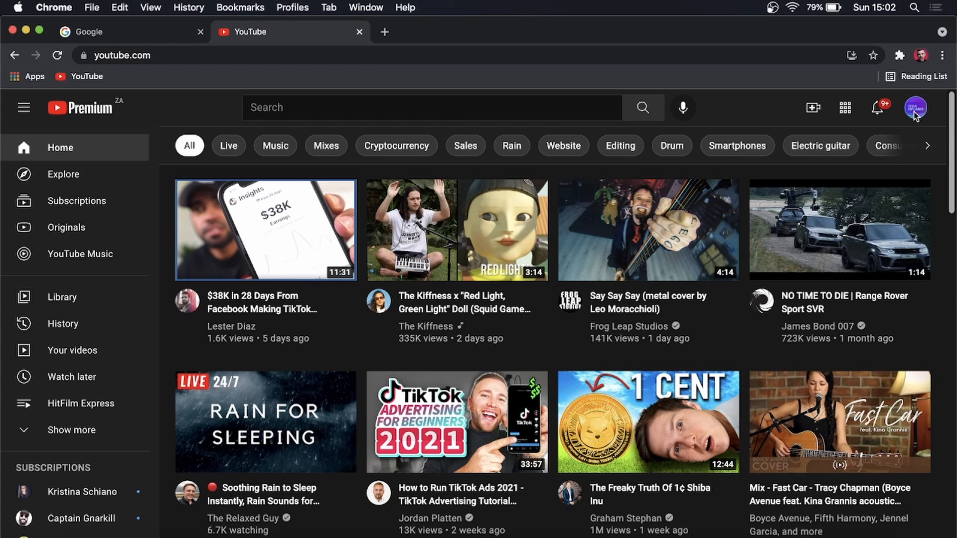
Search Google for 'chrome web store'.
left_click(915, 107)
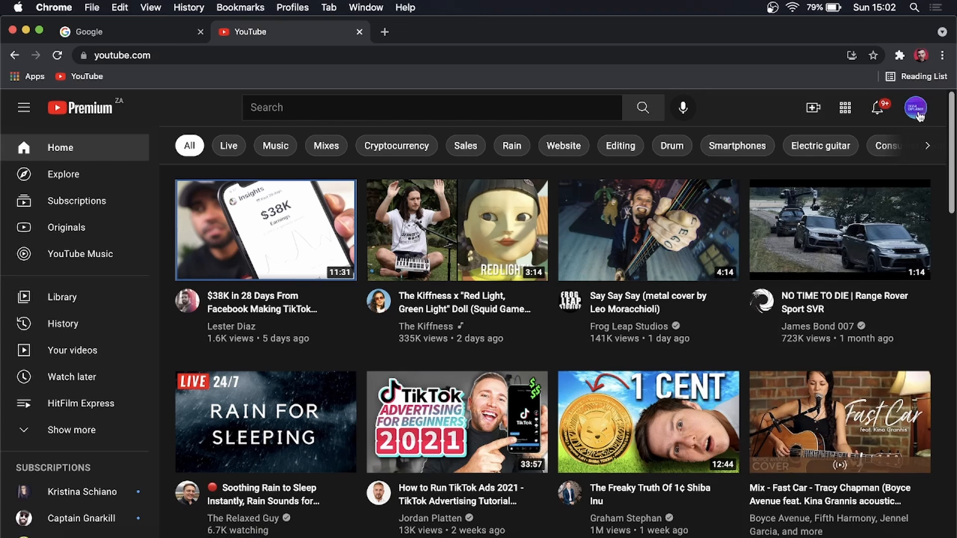
mouse_move(756, 113)
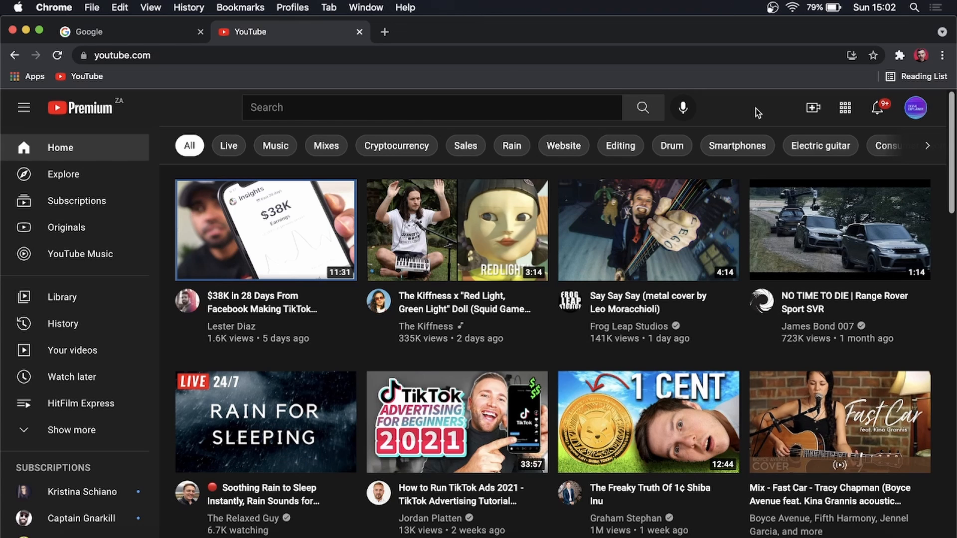
mouse_move(681, 108)
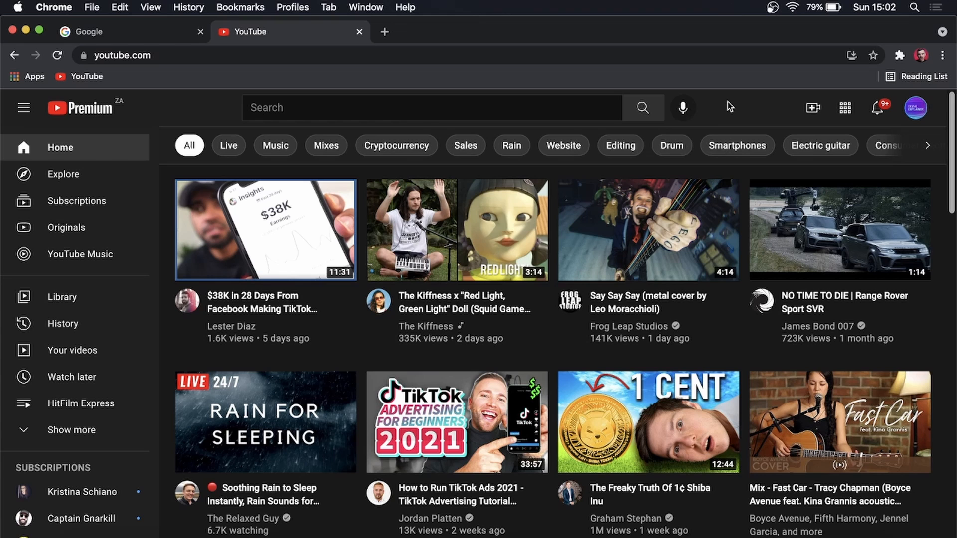
left_click(116, 32)
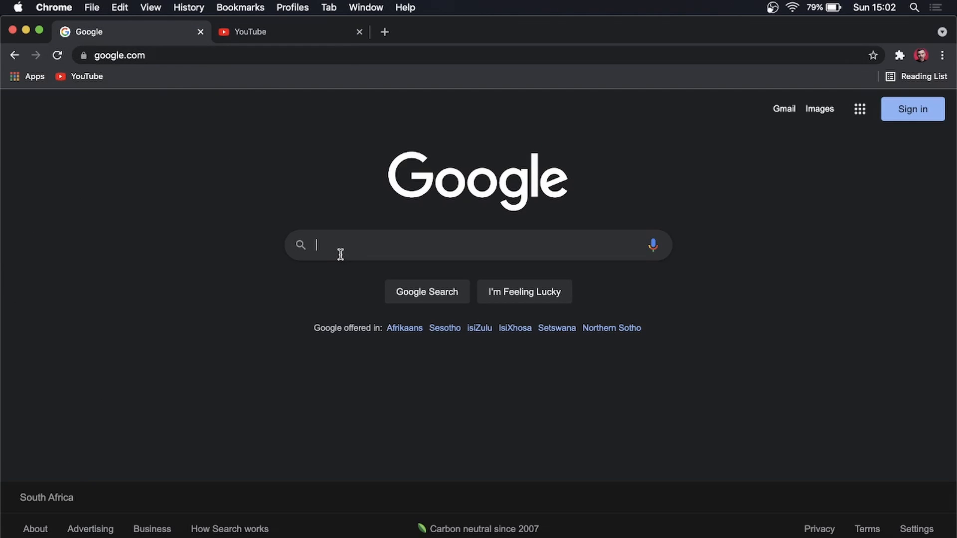
type("chrome web store")
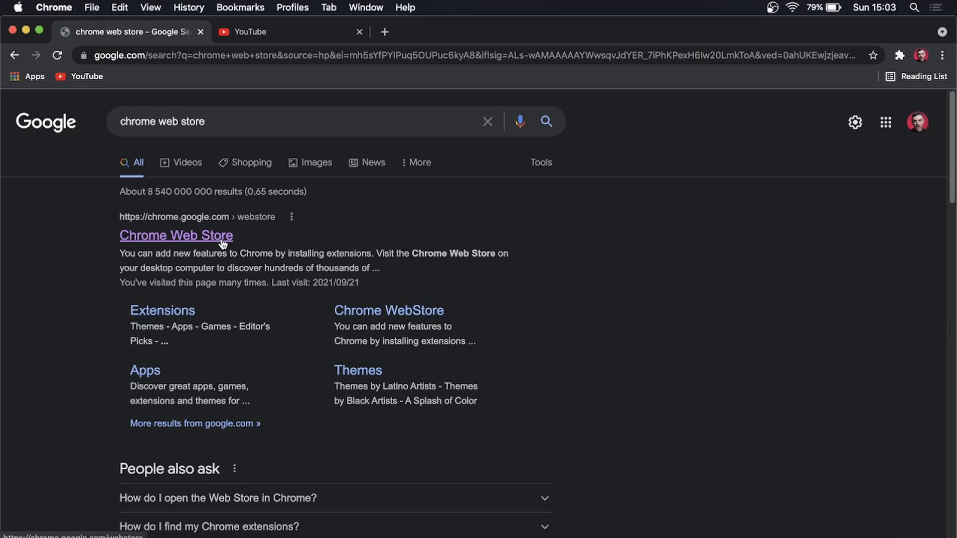
Enter the Chrome Web Store and search it for 'youtube watch time'.
left_click(176, 235)
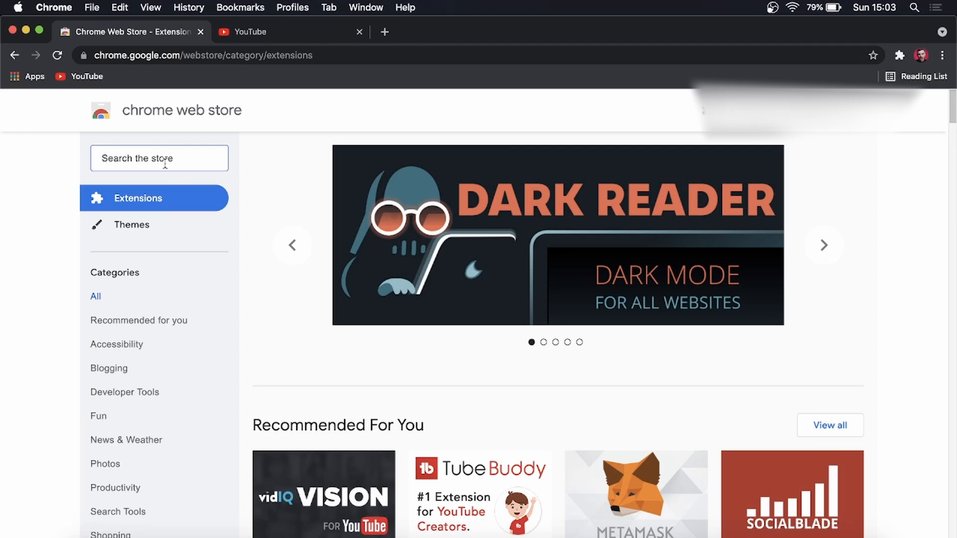
type("y")
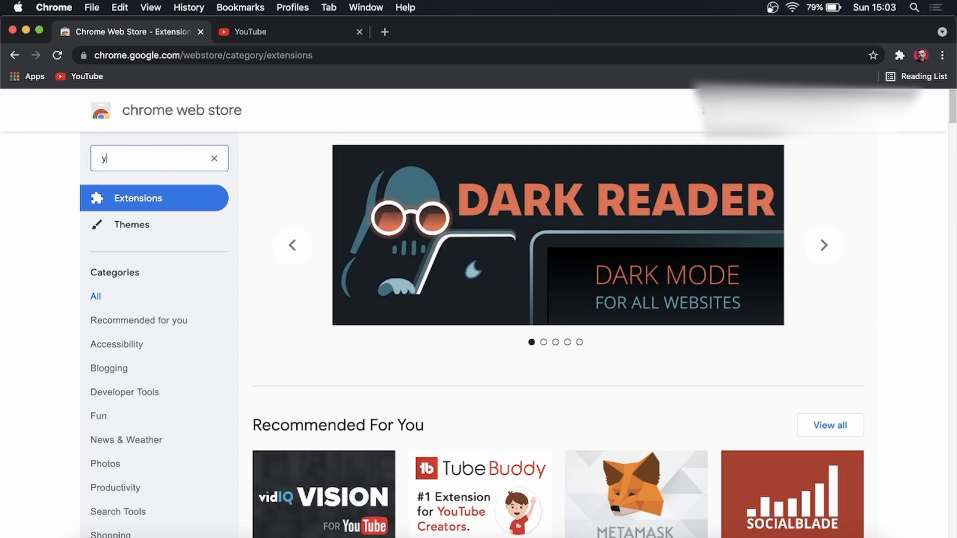
type("outube watch ti…")
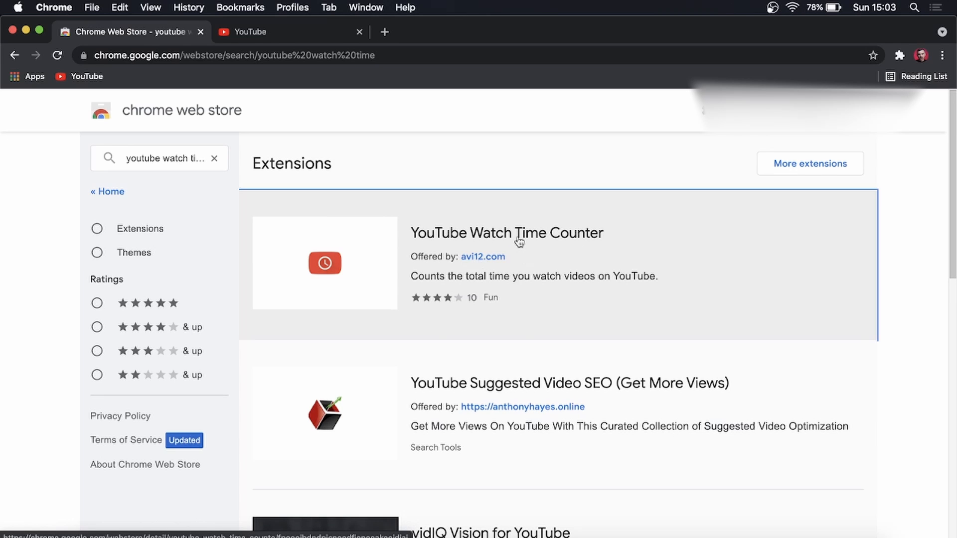
Add YouTube Watch Time Counter to Chrome and return to the YouTube tab.
left_click(506, 232)
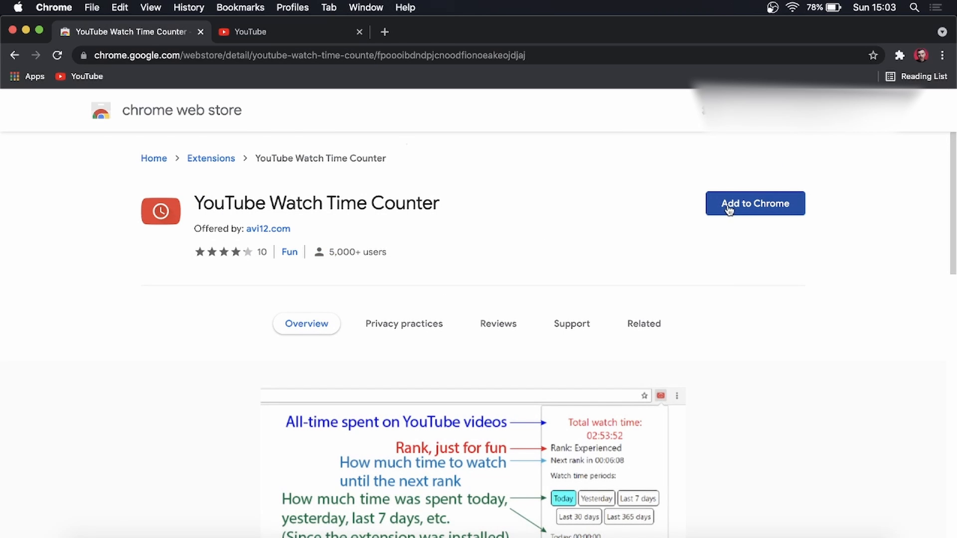
left_click(755, 203)
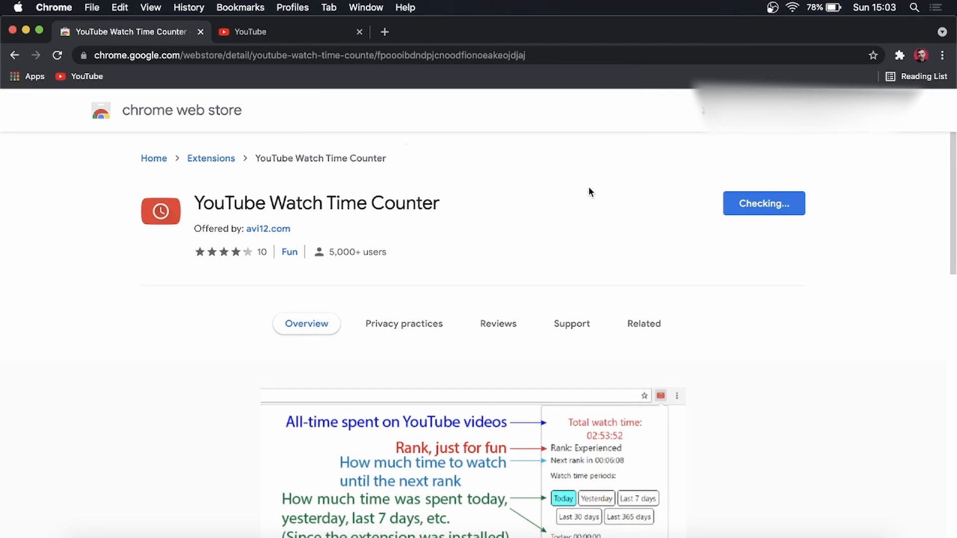
left_click(643, 323)
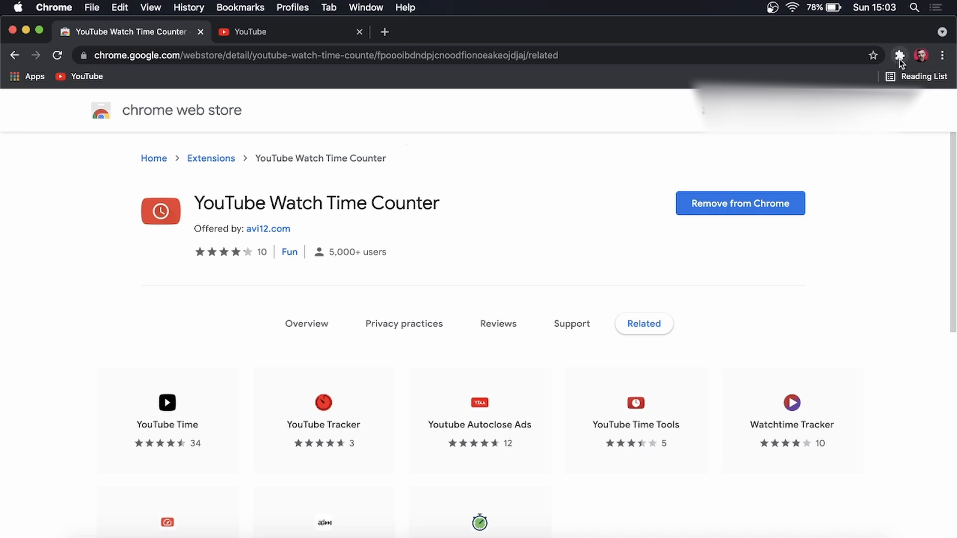
left_click(898, 56)
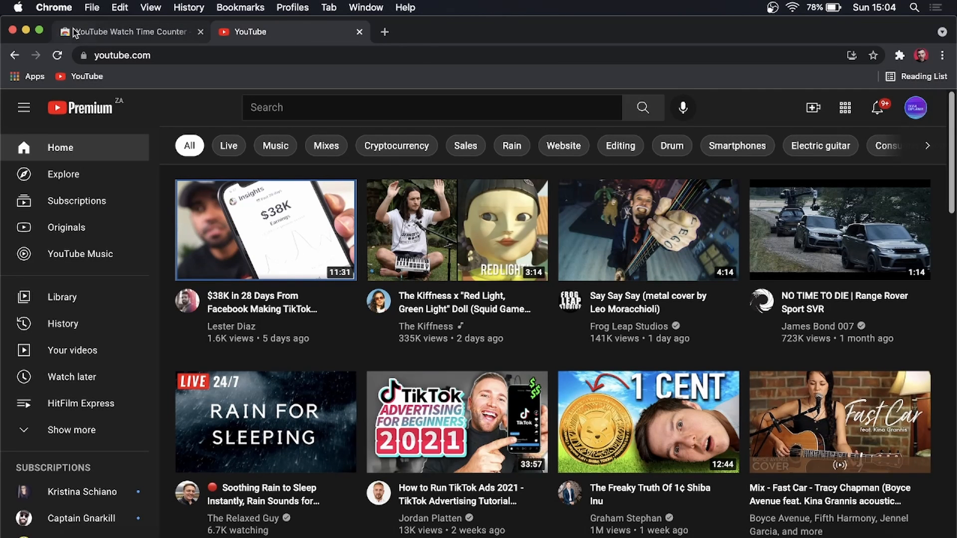
Reload the YouTube home feed and play 'Bitcoin Is About To Go Wild - DO THIS NOW'.
left_click(57, 55)
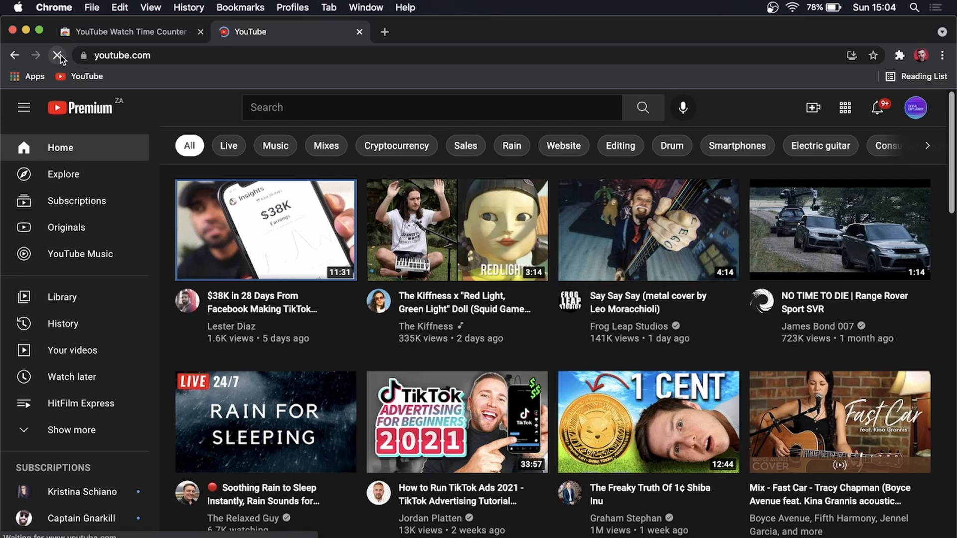
left_click(59, 56)
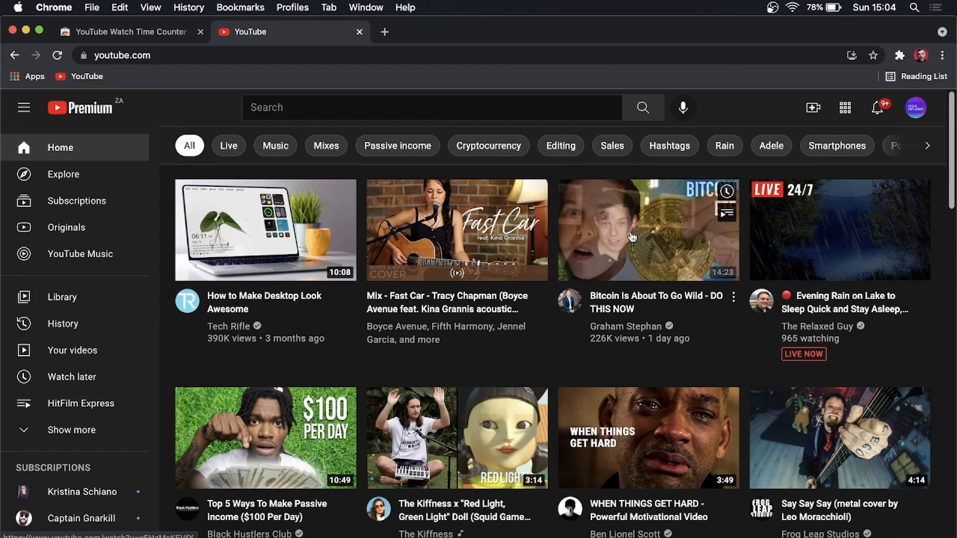
left_click(648, 229)
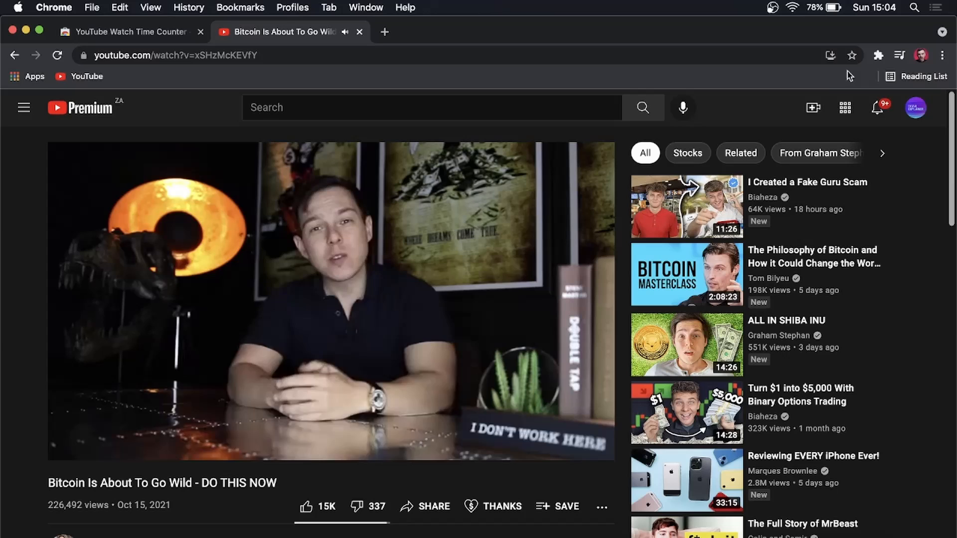
Show the YouTube Watch Time Counter popup with today's total watch time ticking while the video plays.
left_click(877, 55)
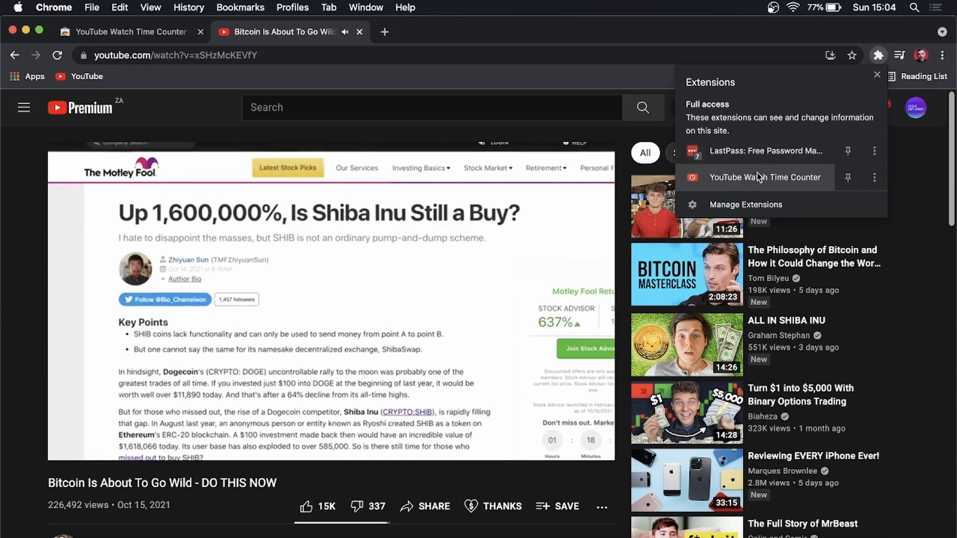
left_click(765, 177)
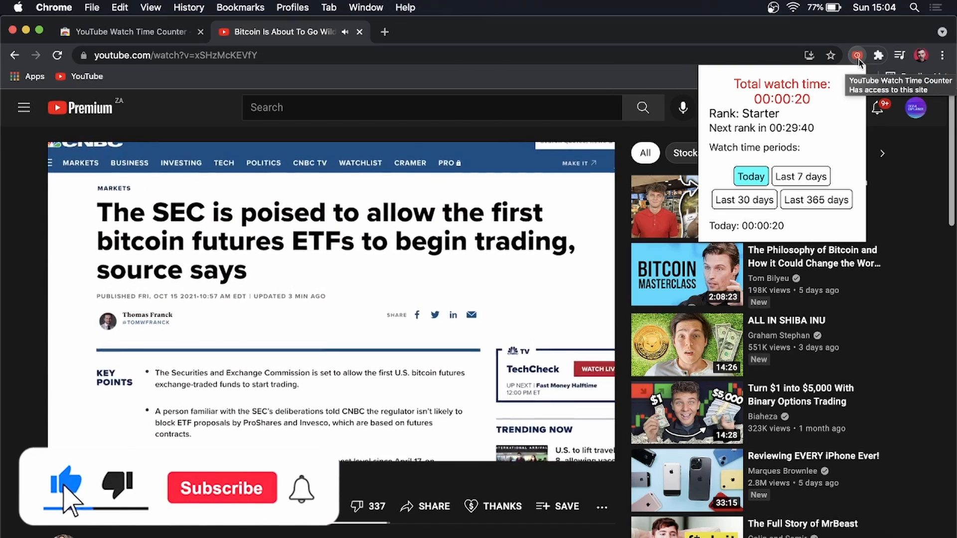
left_click(221, 488)
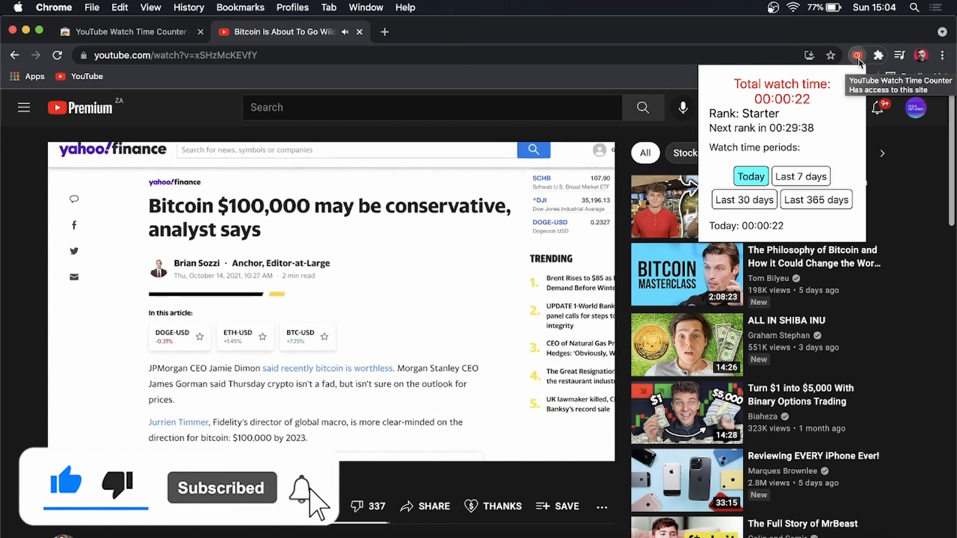